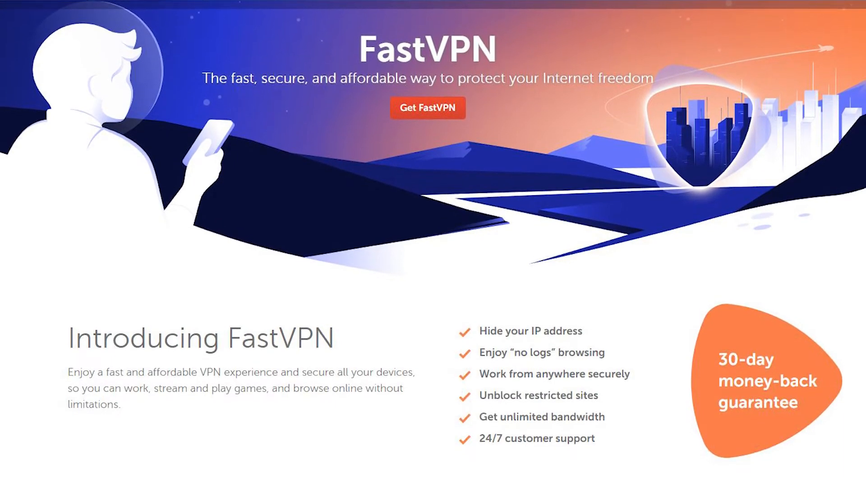
Expand Network adapters and select the WAN Miniport (IKEv2) adapter.
scroll(down, 3)
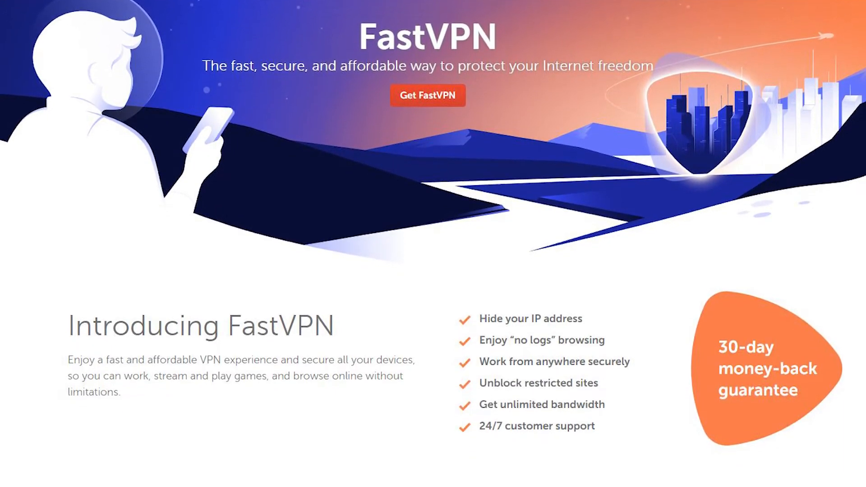
scroll(down, 3)
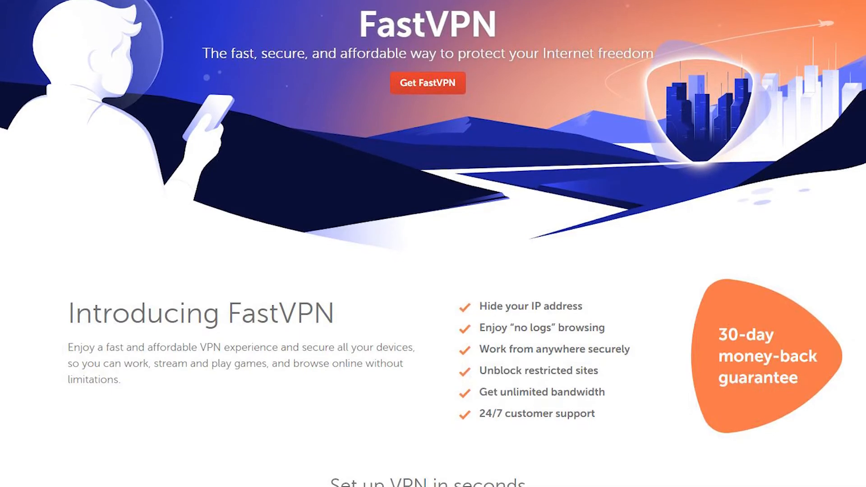
scroll(down, 3)
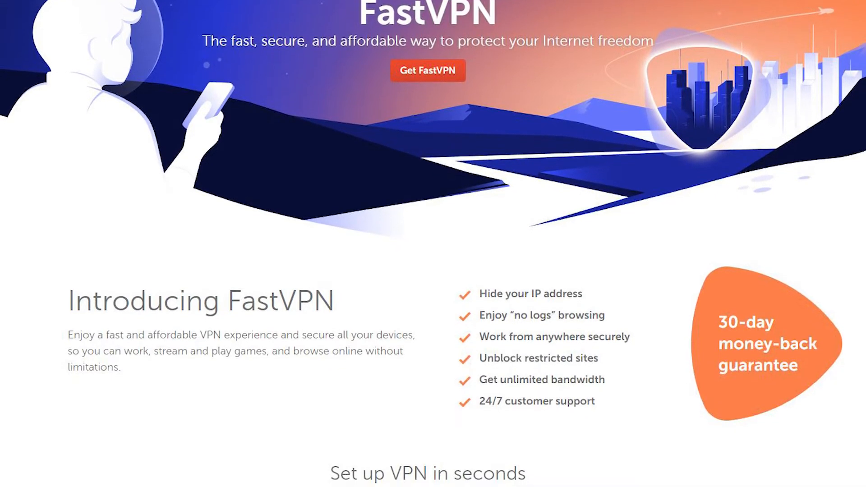
scroll(down, 3)
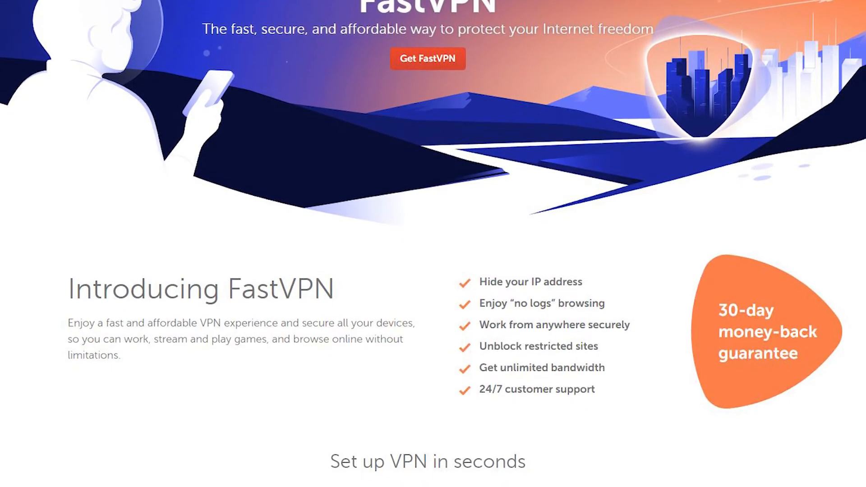
scroll(down, 3)
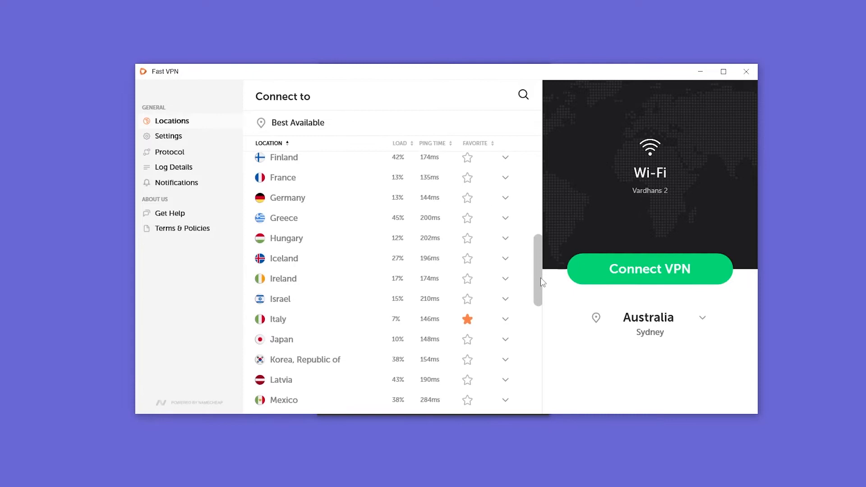
scroll(down, 3)
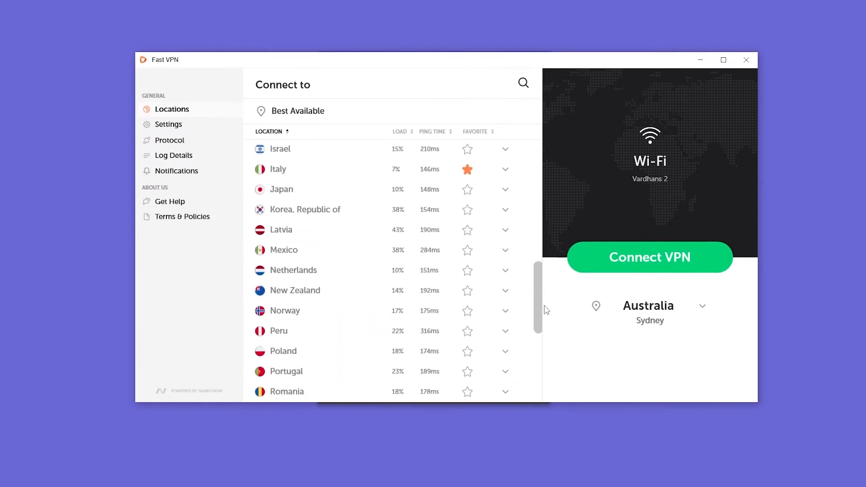
scroll(down, 3)
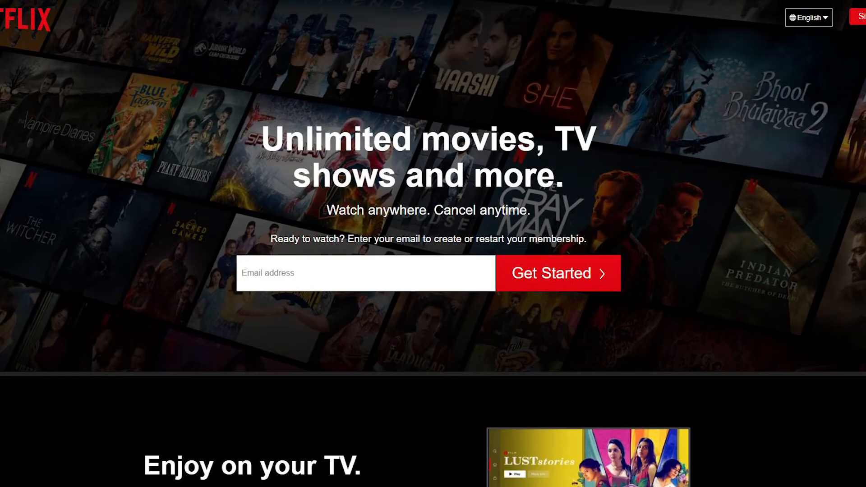
scroll(down, 3)
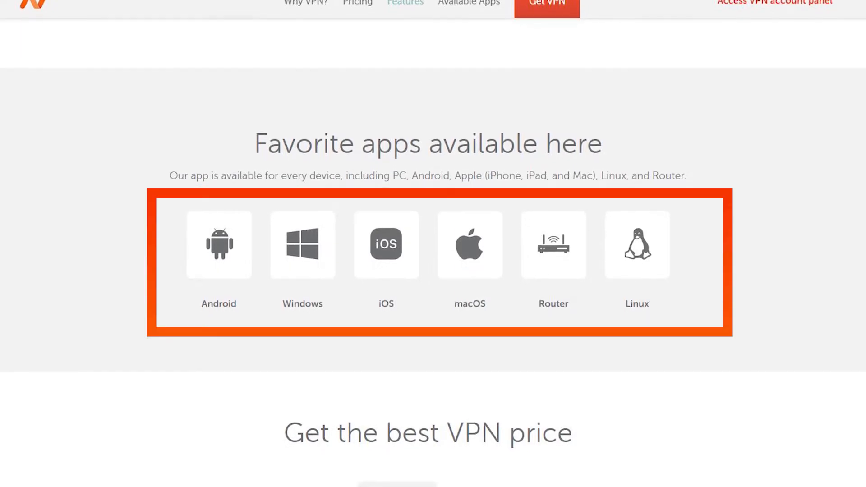
scroll(down, 3)
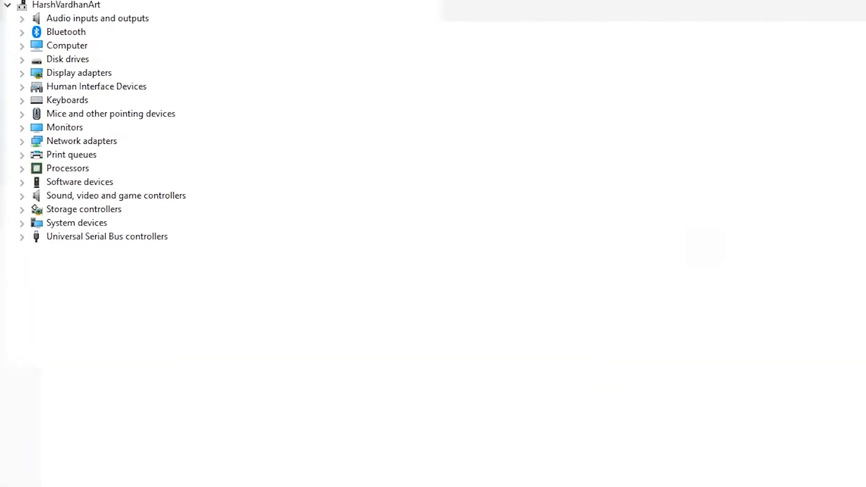
mouse_move(151, 169)
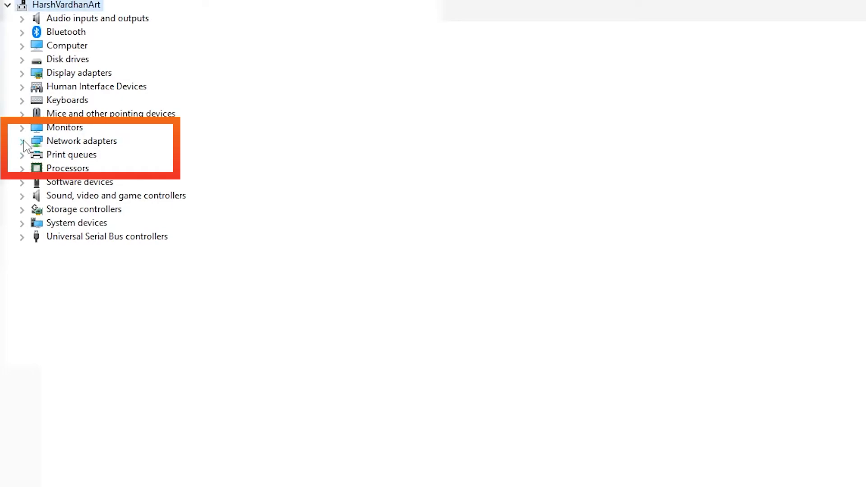
click(21, 141)
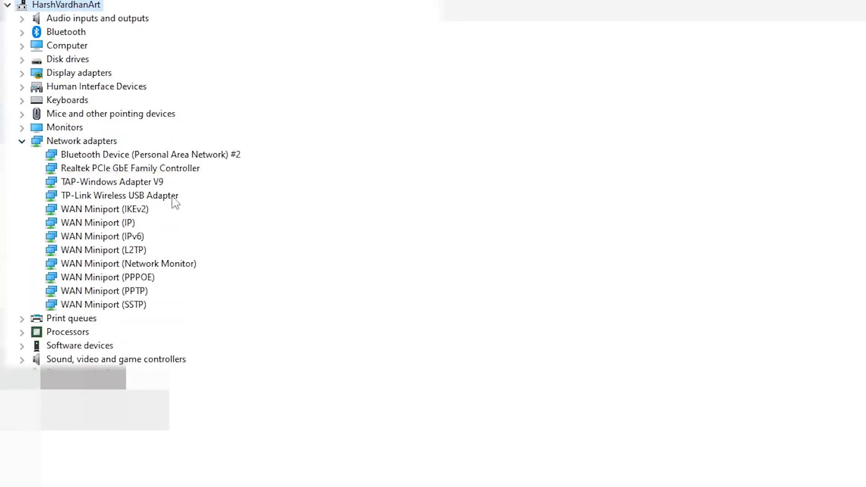
click(104, 209)
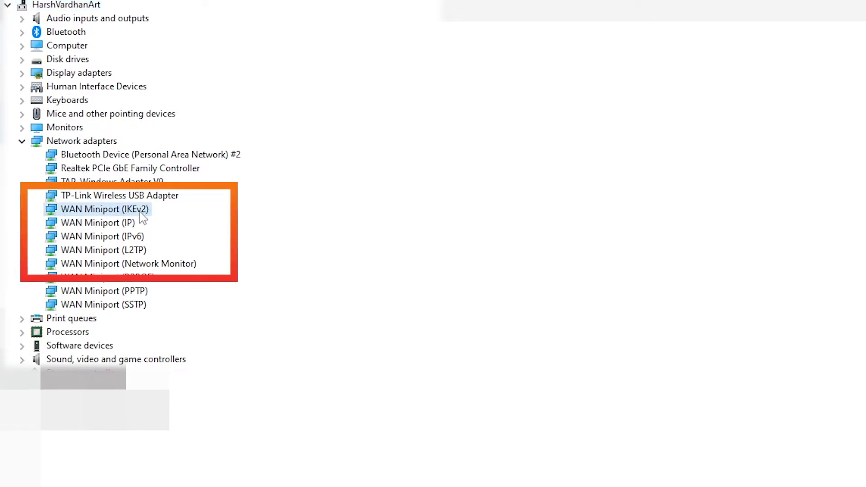
Uninstall the WAN Miniport (IKEv2) adapter from its context menu.
right_click(103, 209)
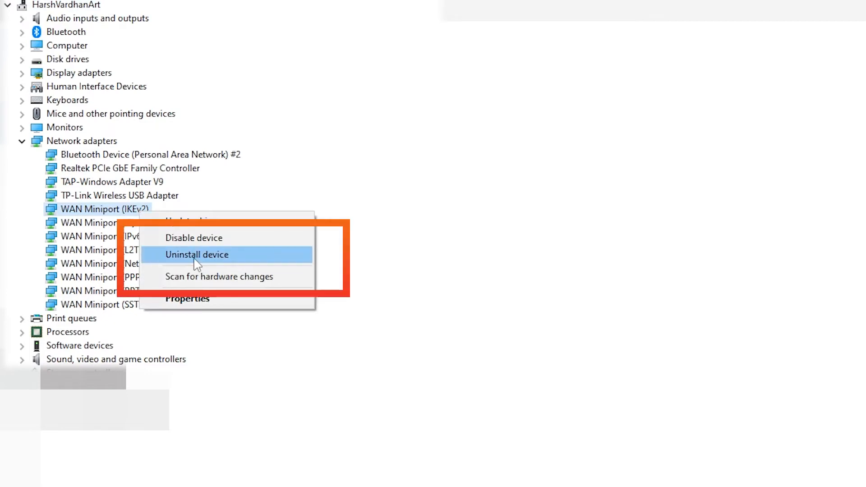
click(197, 254)
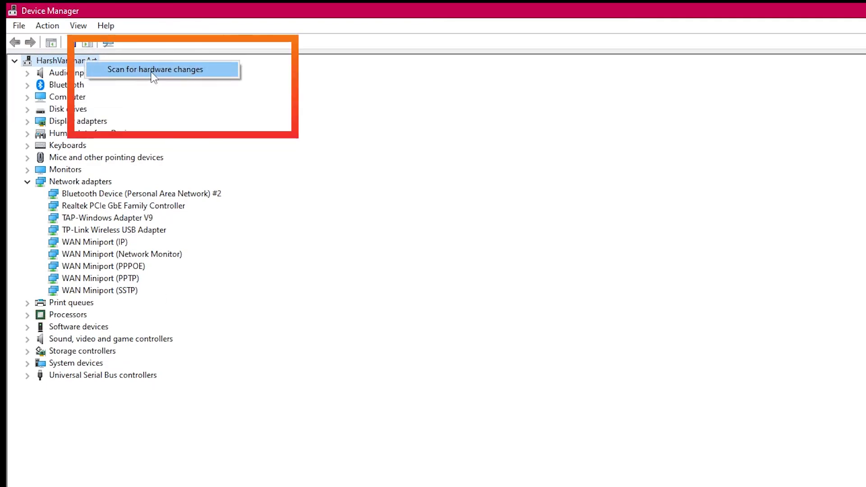
Scan for hardware changes to bring back all eight WAN Miniport adapters.
click(155, 69)
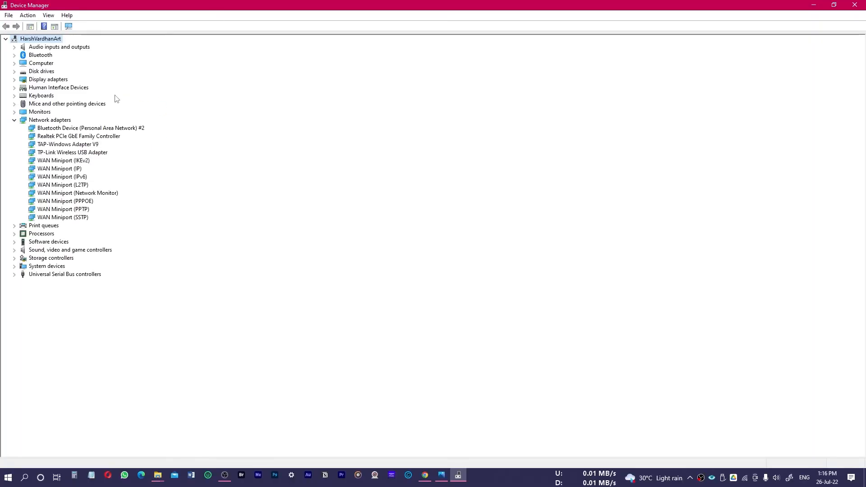
click(63, 160)
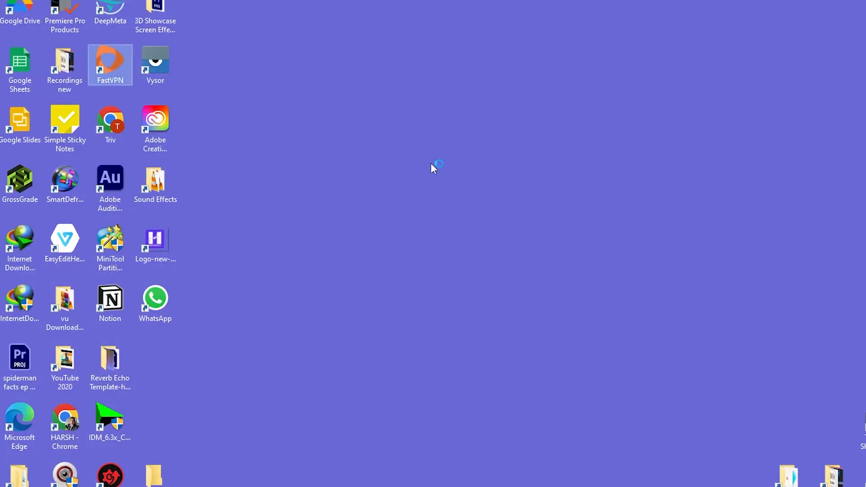
Launch FastVPN from the desktop and connect to the Italy (Milan) server.
double_click(110, 64)
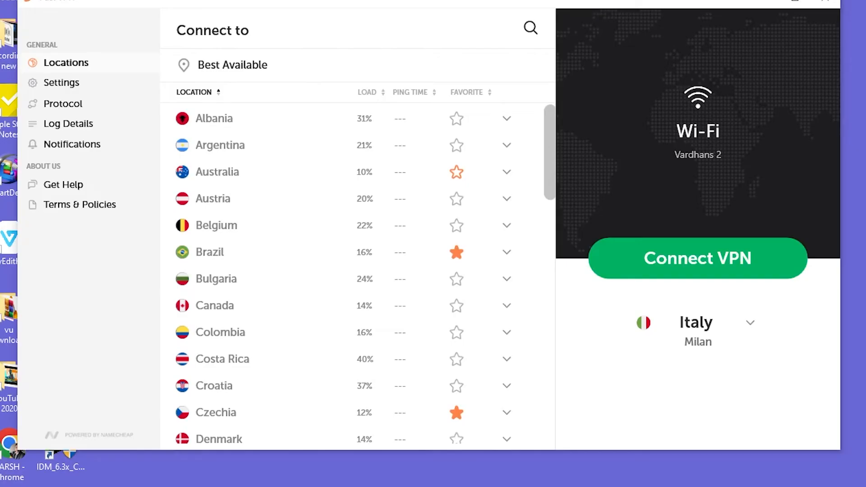
mouse_move(704, 270)
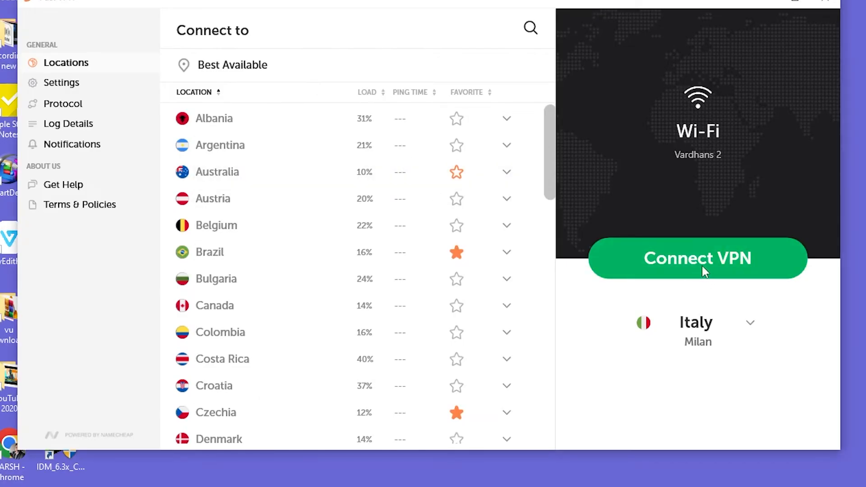
click(696, 257)
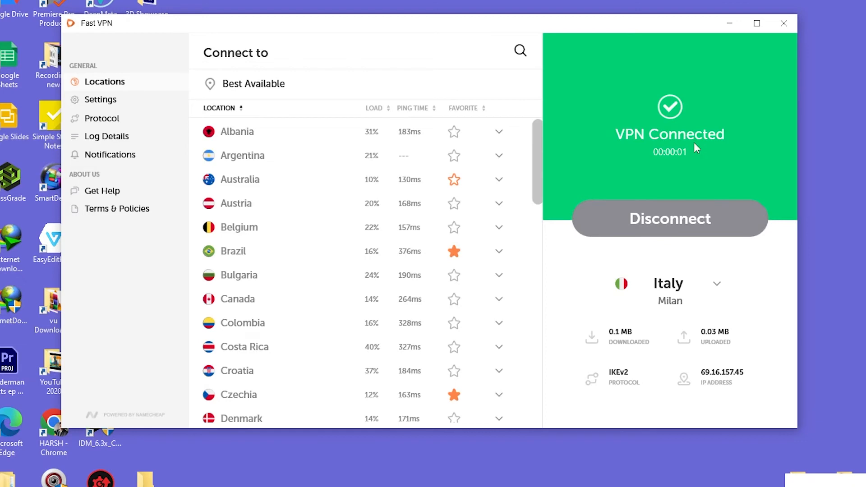
mouse_move(695, 314)
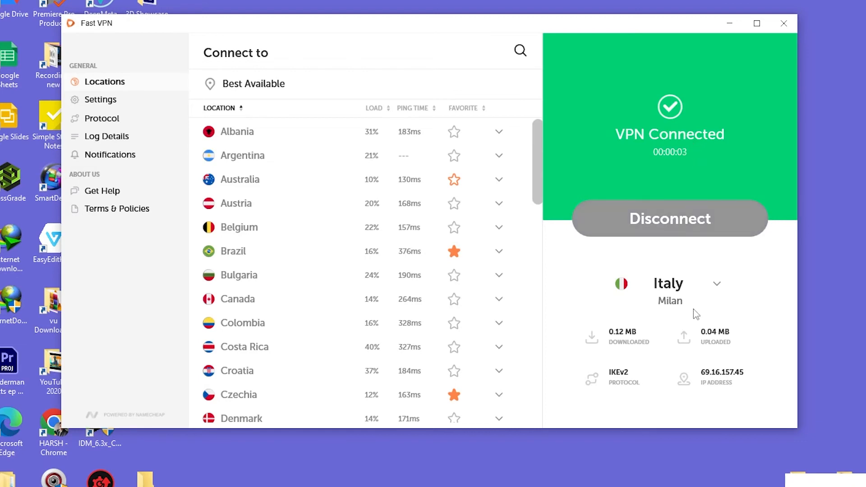
scroll(down, 3)
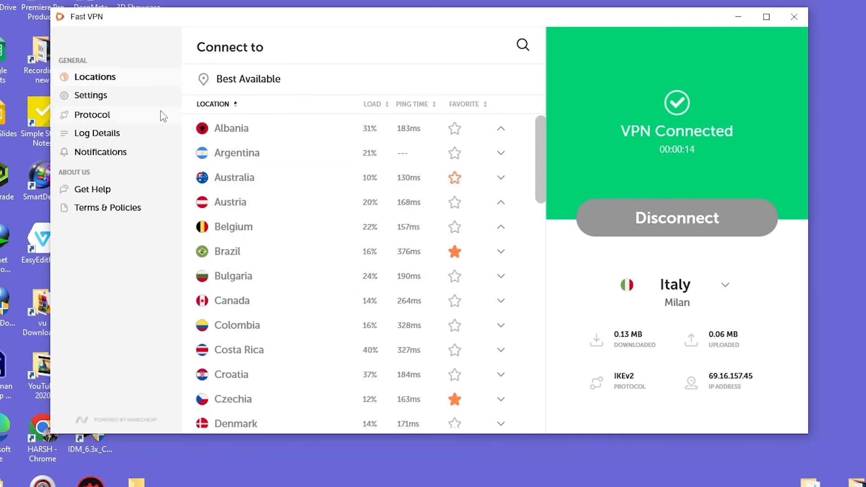
Go to FastVPN Settings > Protocol, where IKEv2 is shown in use.
click(90, 95)
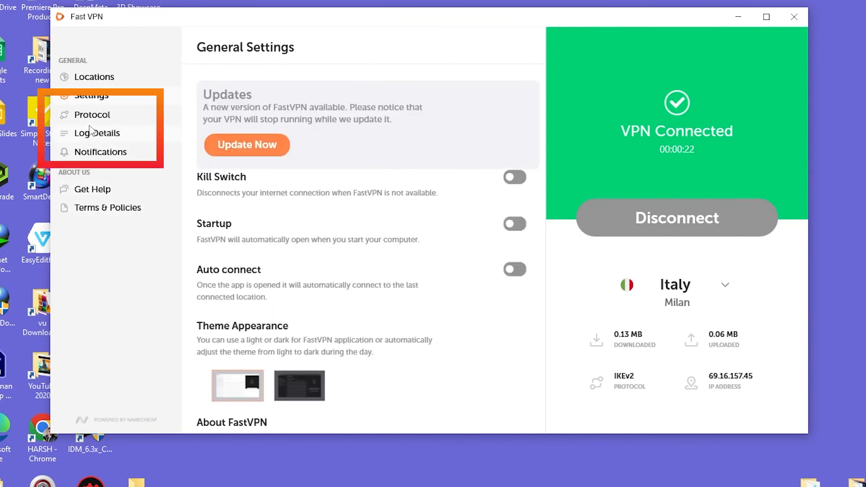
click(92, 114)
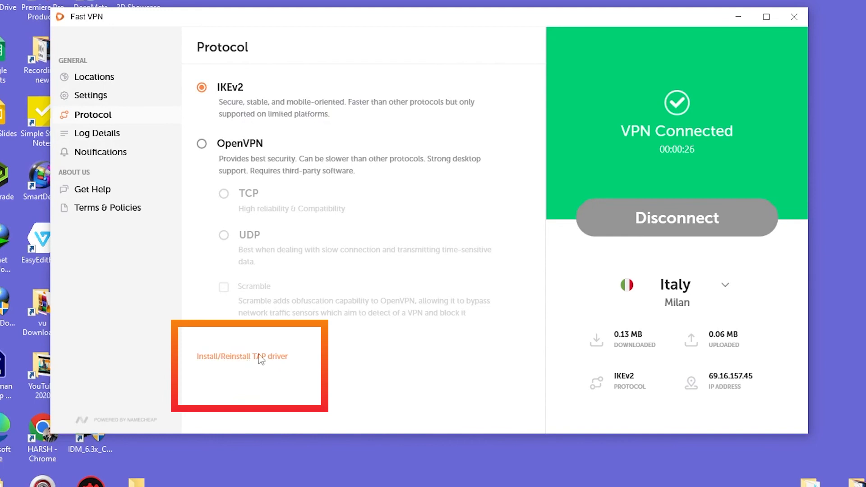
mouse_move(513, 175)
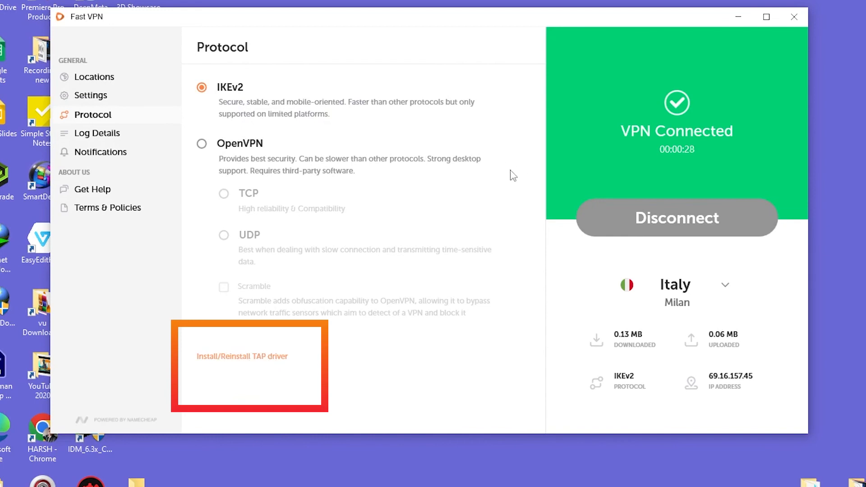